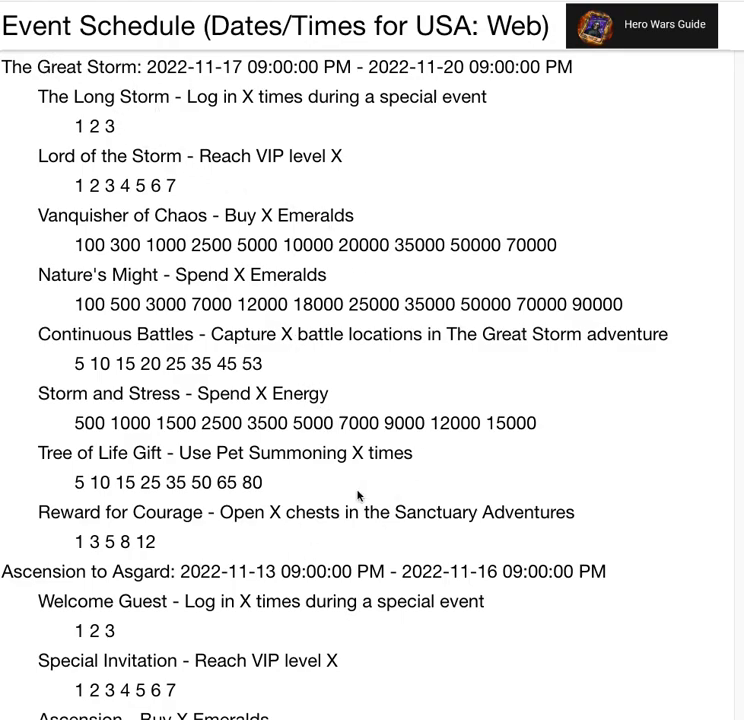
pyautogui.moveTo(222, 135)
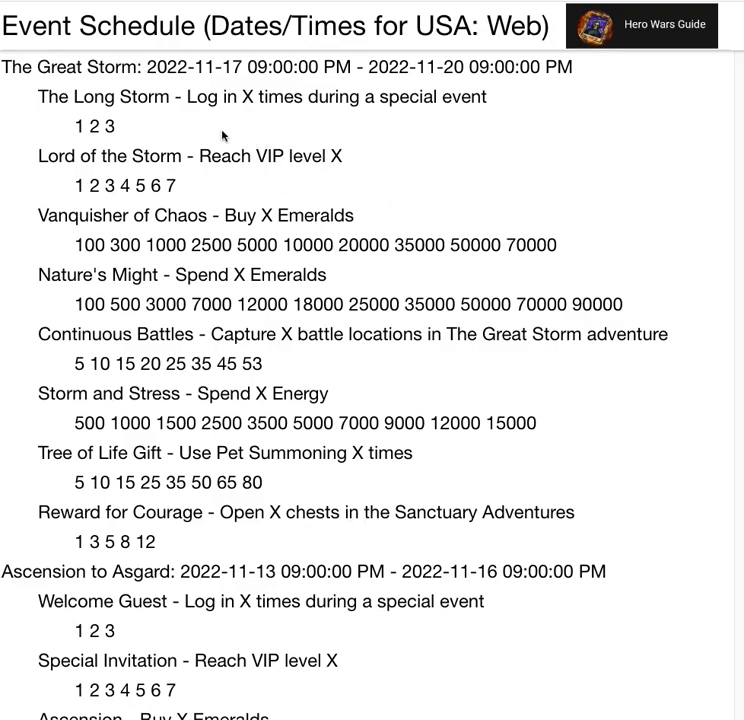
pyautogui.moveTo(357, 223)
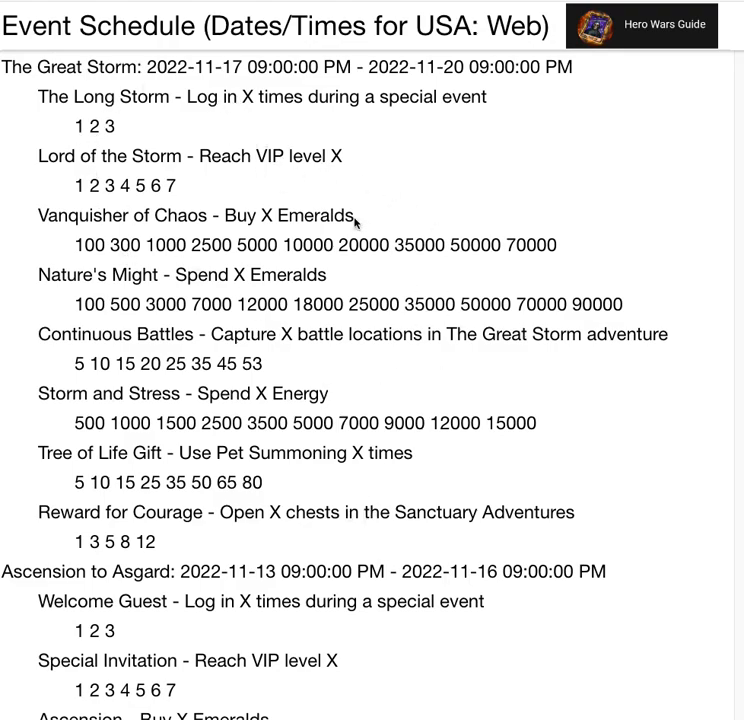
pyautogui.moveTo(393, 343)
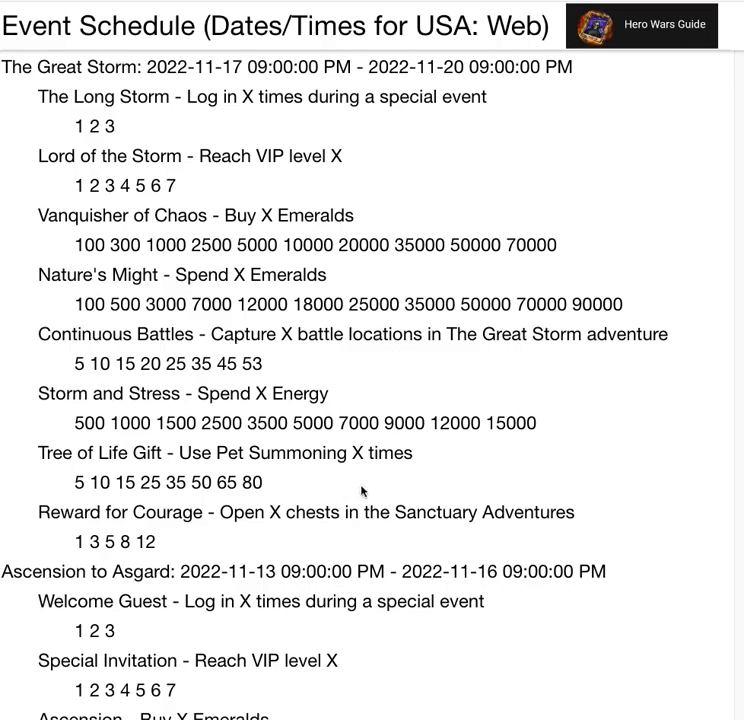
pyautogui.scroll(3)
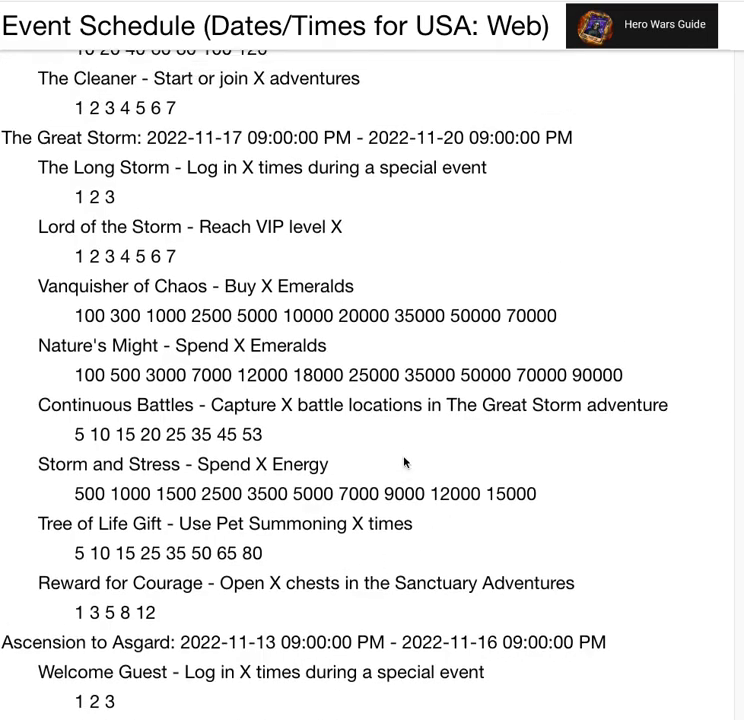
pyautogui.scroll(3)
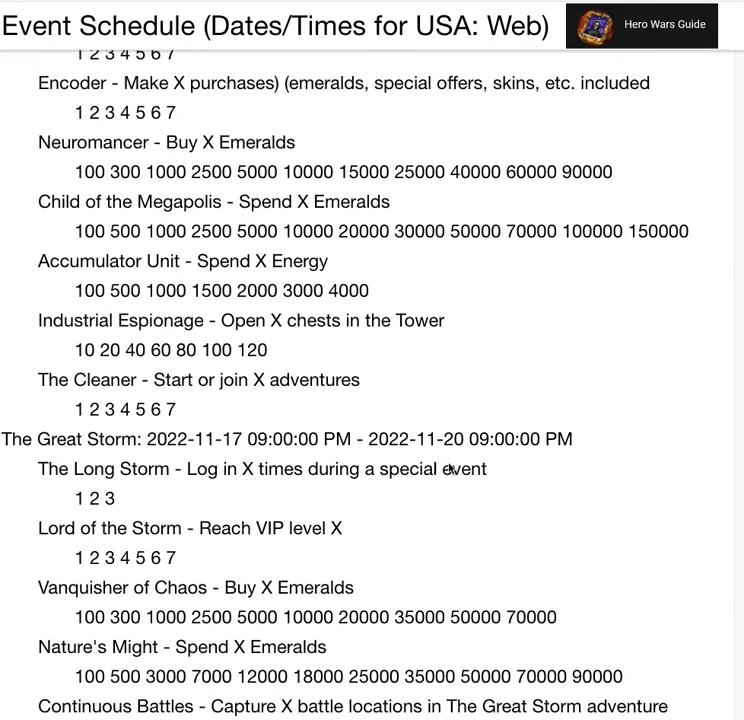
pyautogui.scroll(3)
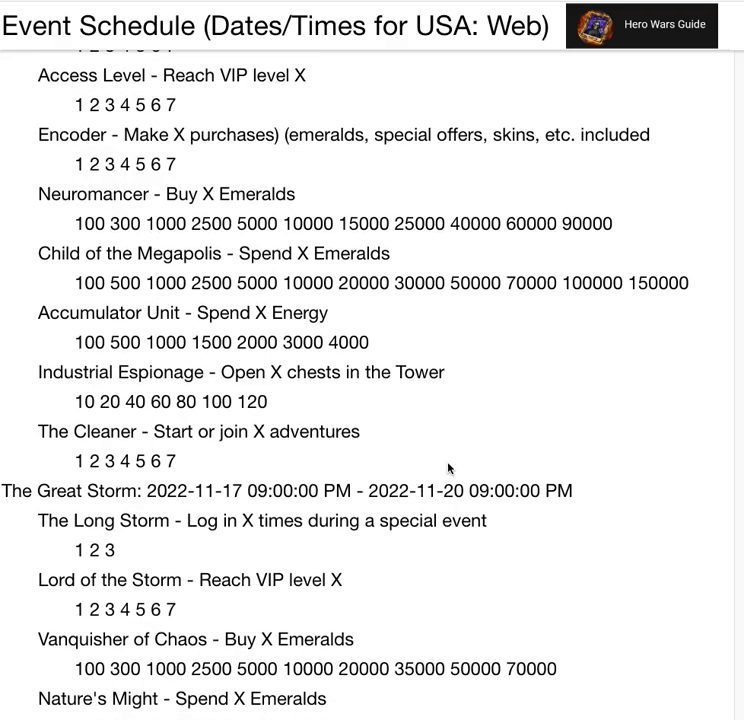
pyautogui.scroll(3)
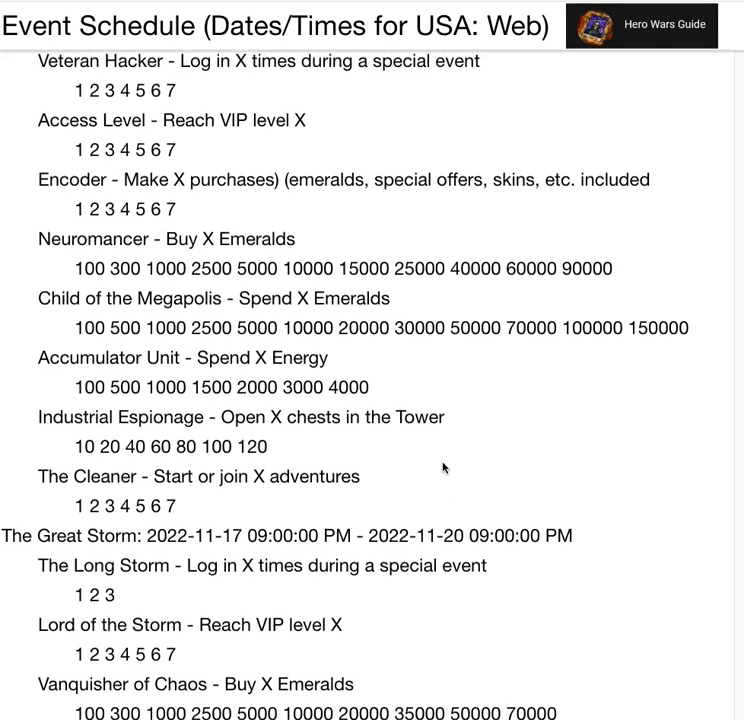
pyautogui.scroll(3)
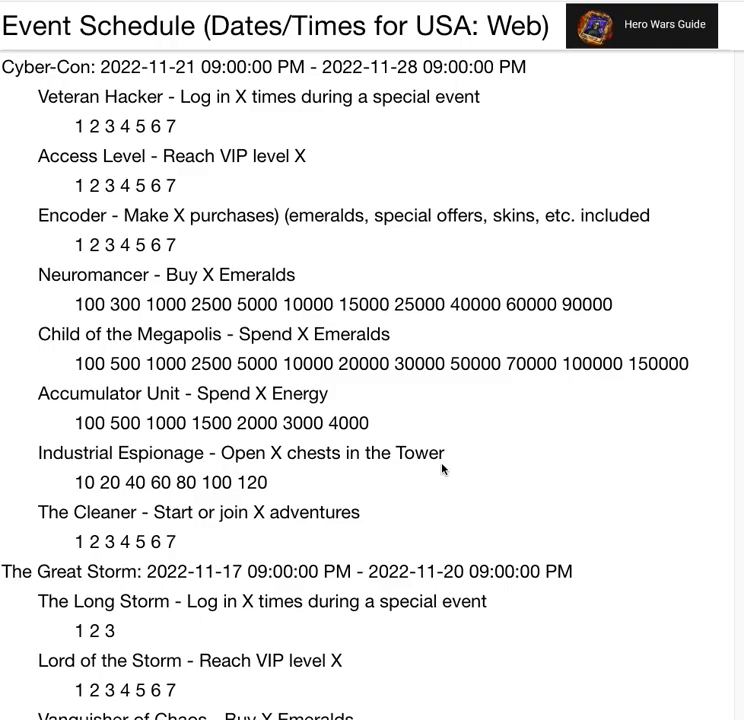
pyautogui.moveTo(644, 376)
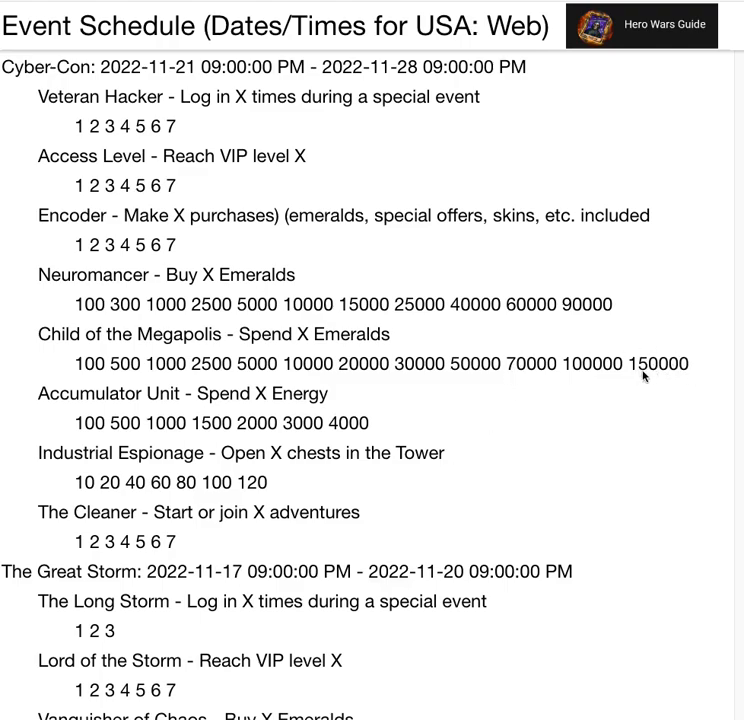
pyautogui.moveTo(662, 375)
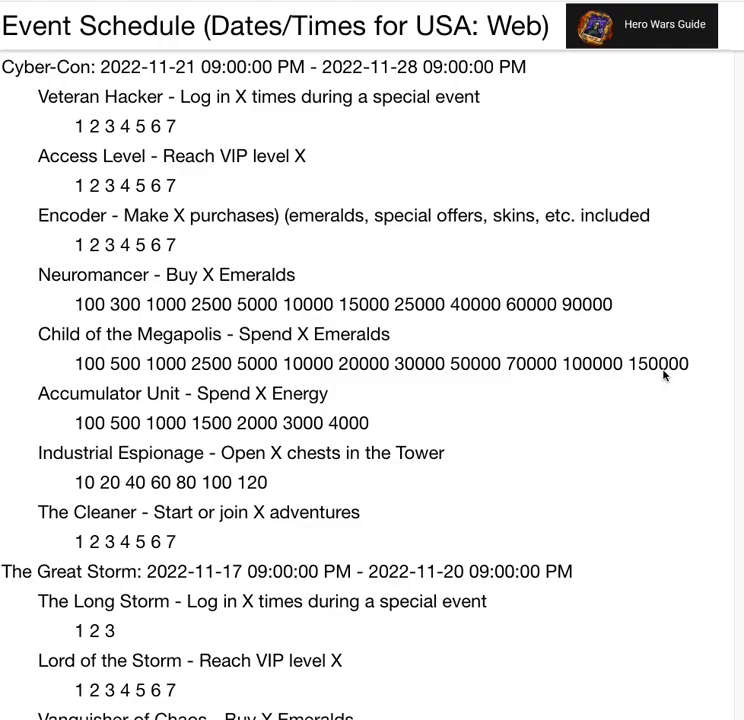
pyautogui.moveTo(377, 465)
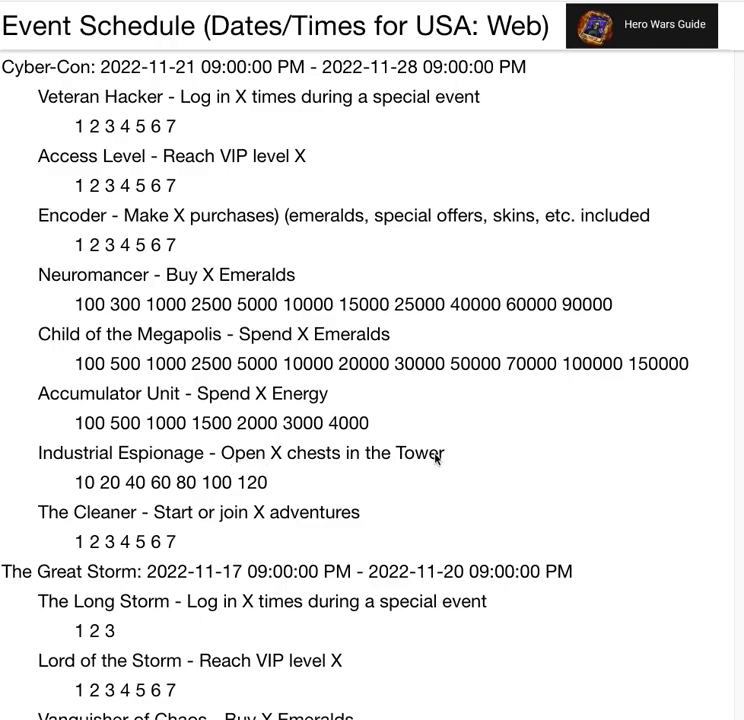
pyautogui.moveTo(415, 465)
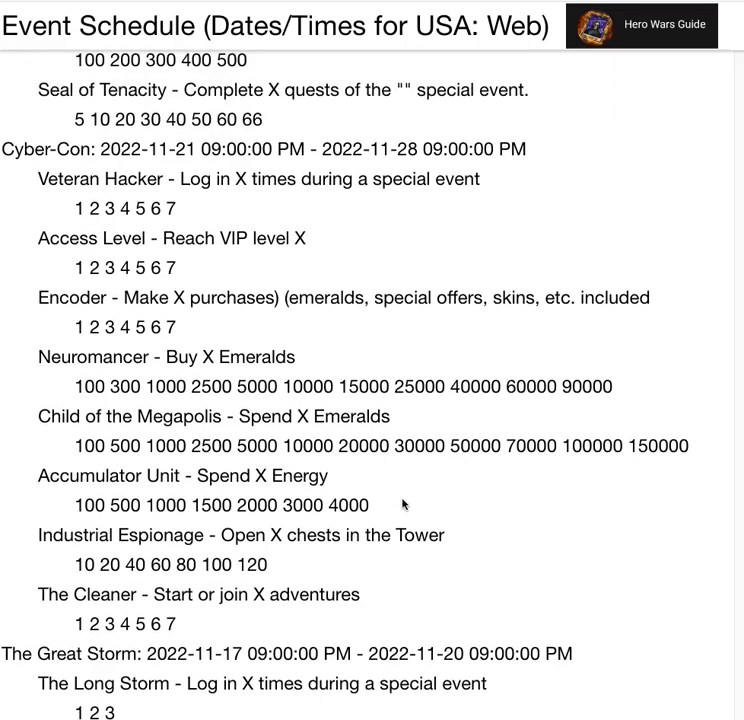
pyautogui.scroll(3)
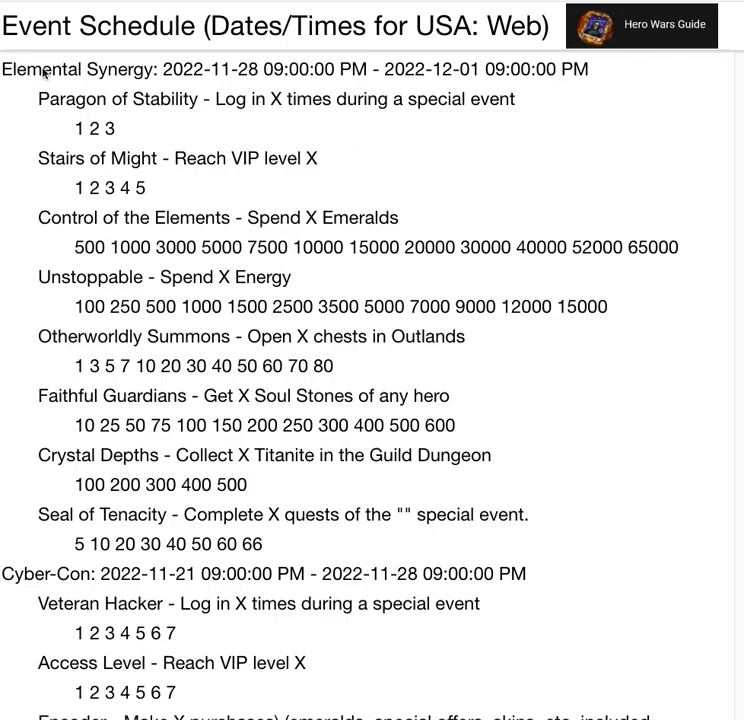
pyautogui.moveTo(533, 655)
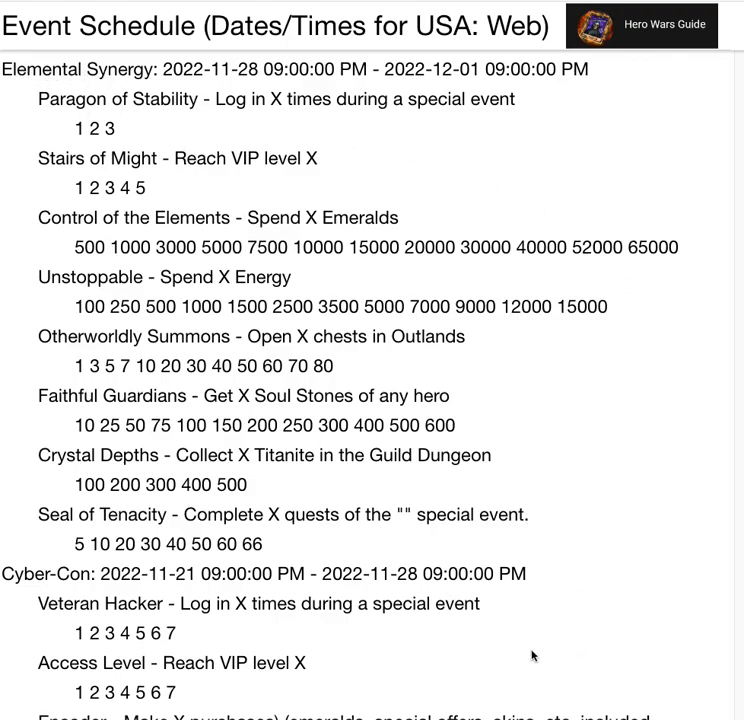
pyautogui.moveTo(470, 580)
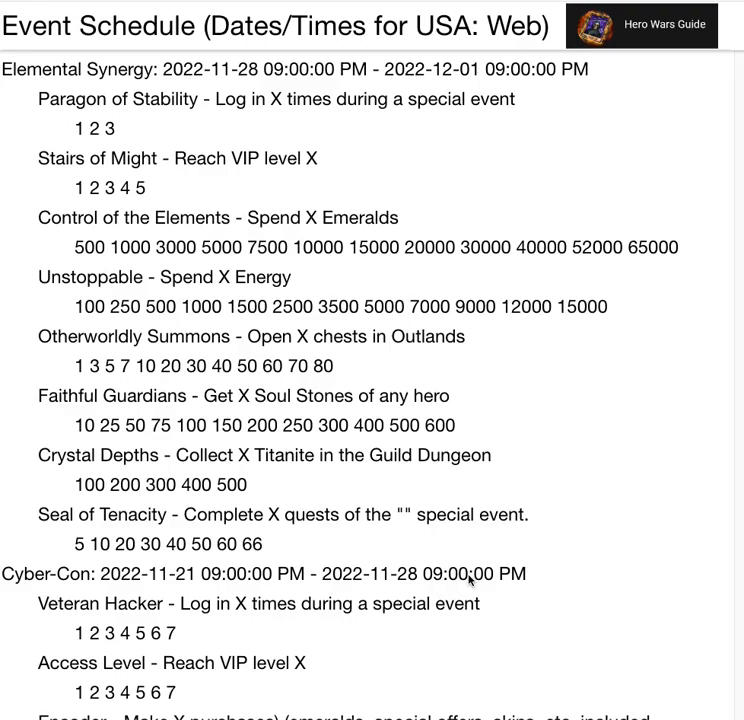
pyautogui.moveTo(450, 598)
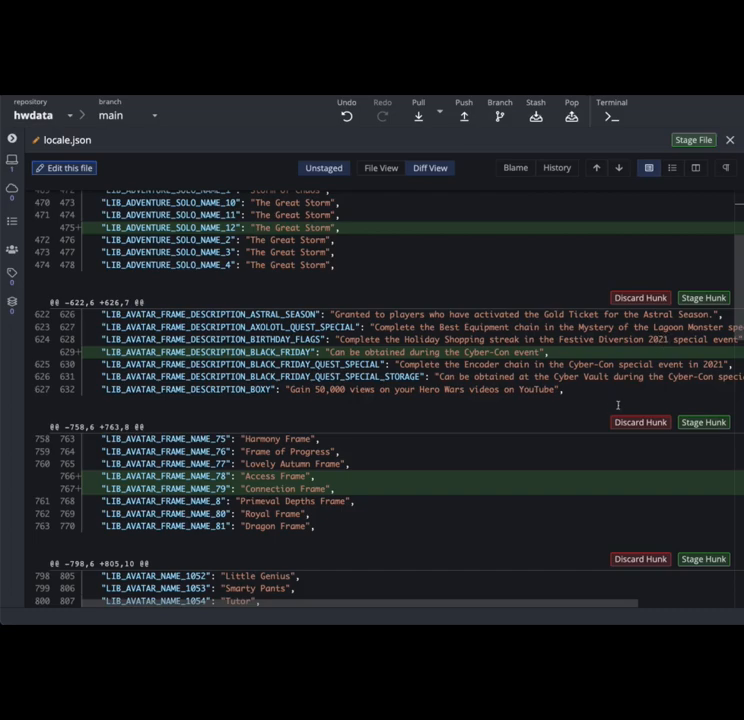
pyautogui.moveTo(490, 460)
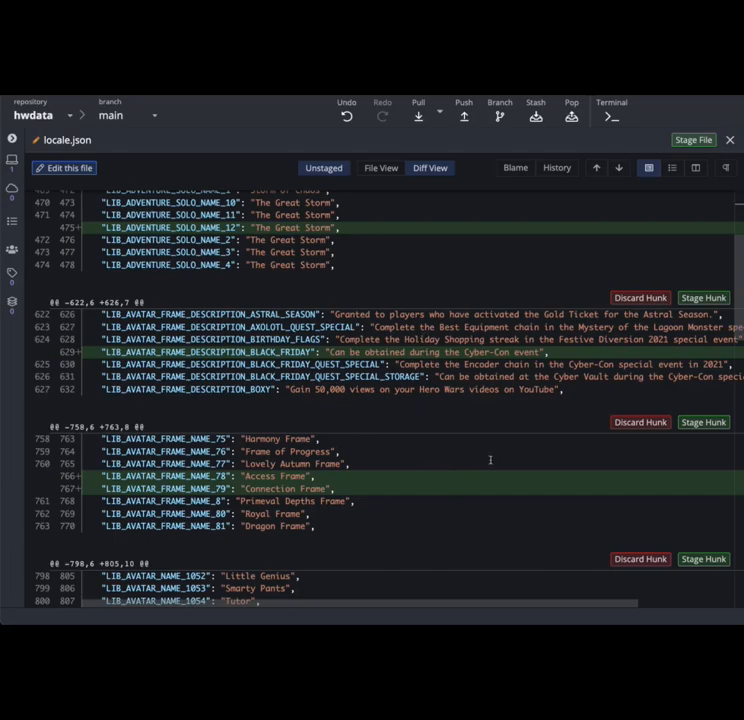
pyautogui.moveTo(560, 434)
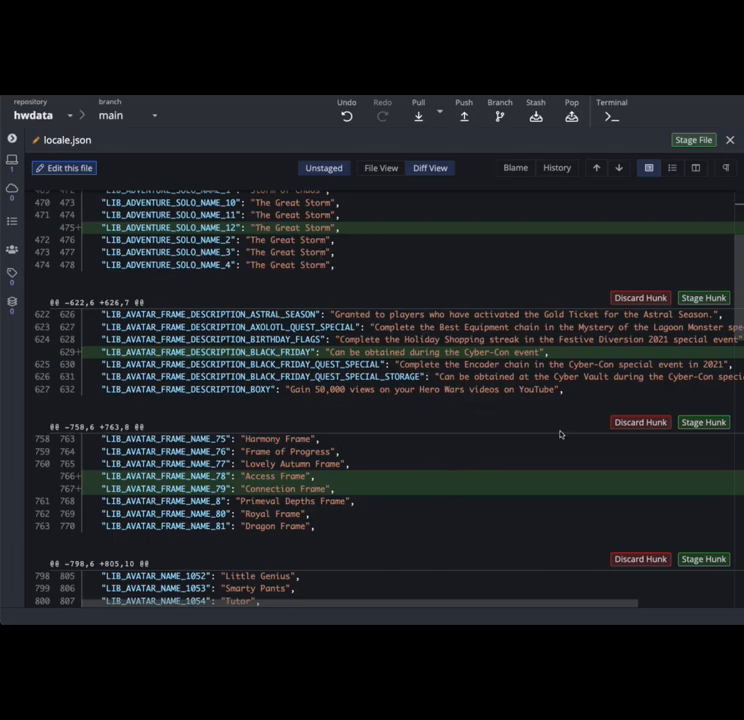
pyautogui.scroll(-3)
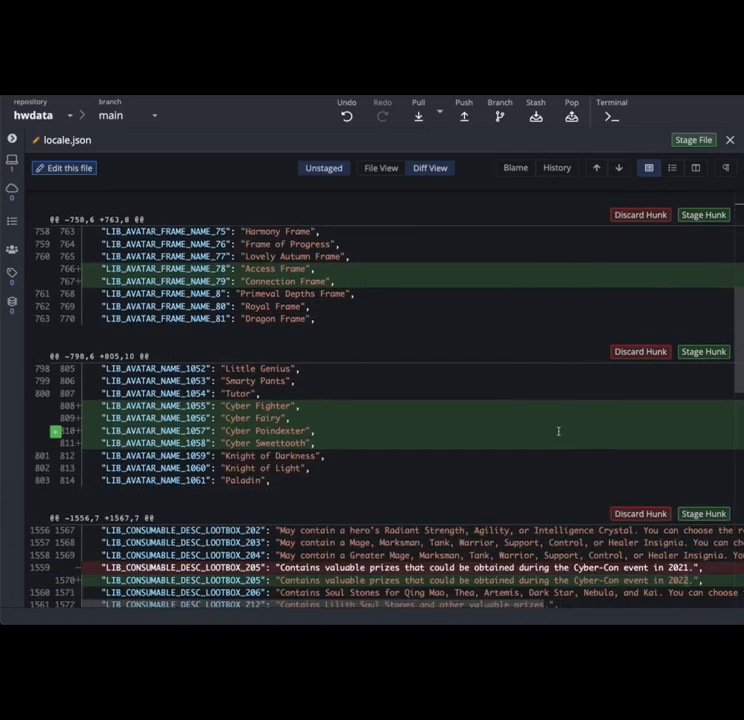
pyautogui.scroll(3)
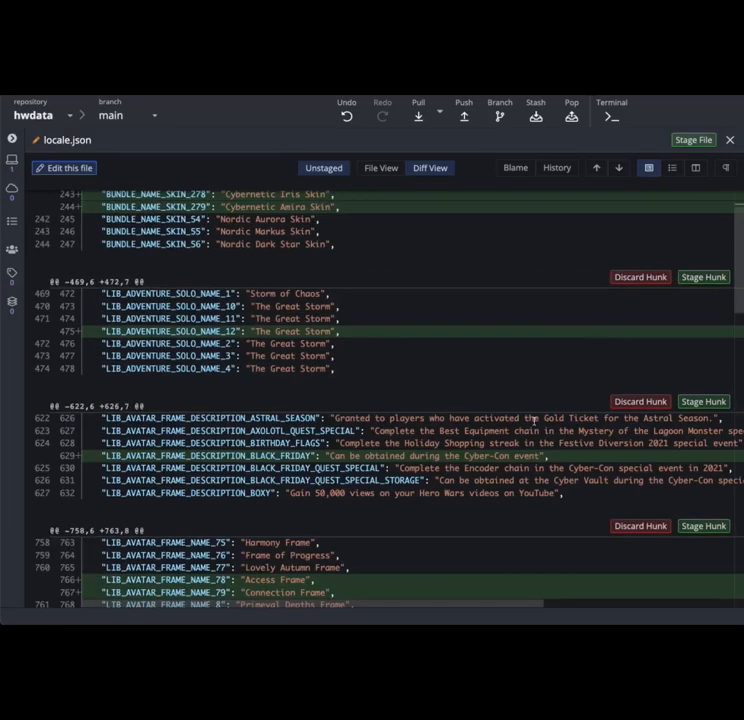
pyautogui.scroll(-3)
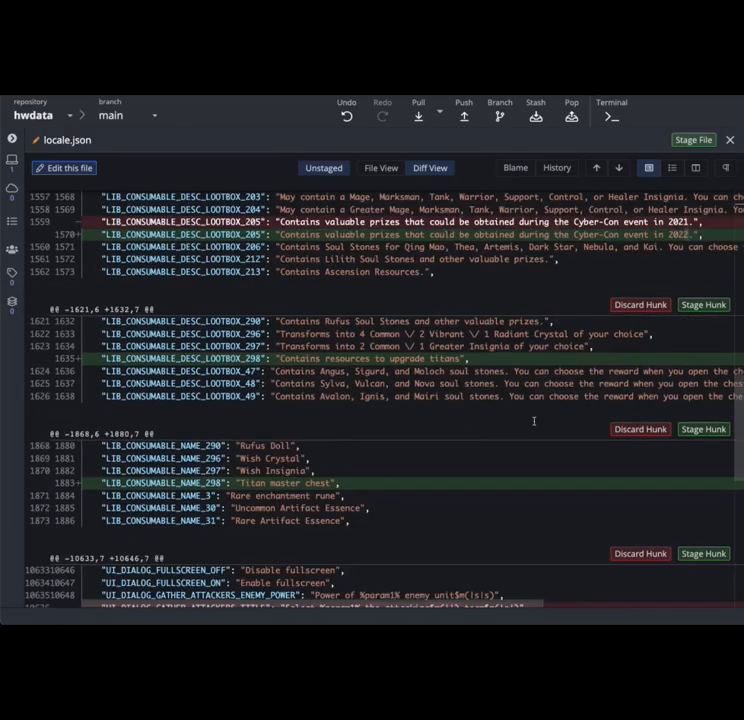
pyautogui.scroll(-3)
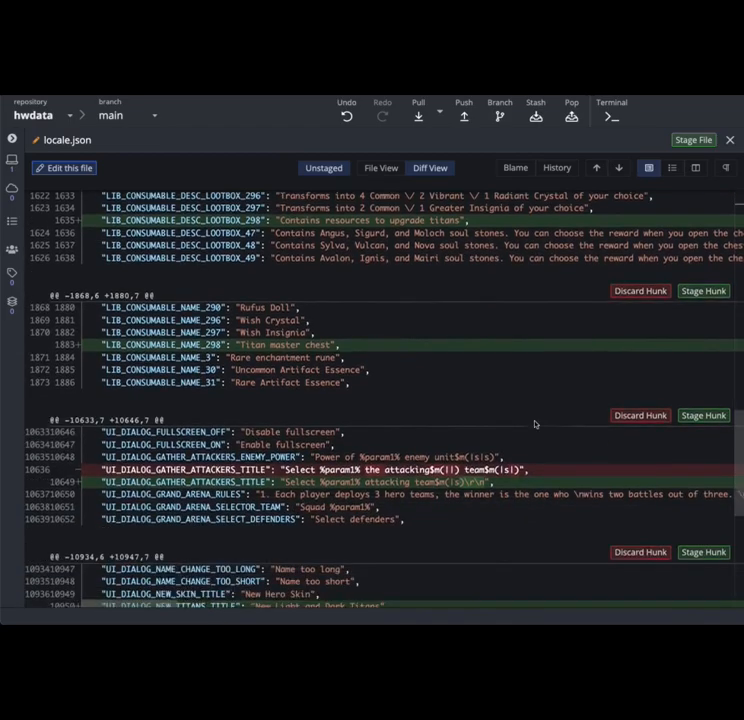
pyautogui.scroll(-3)
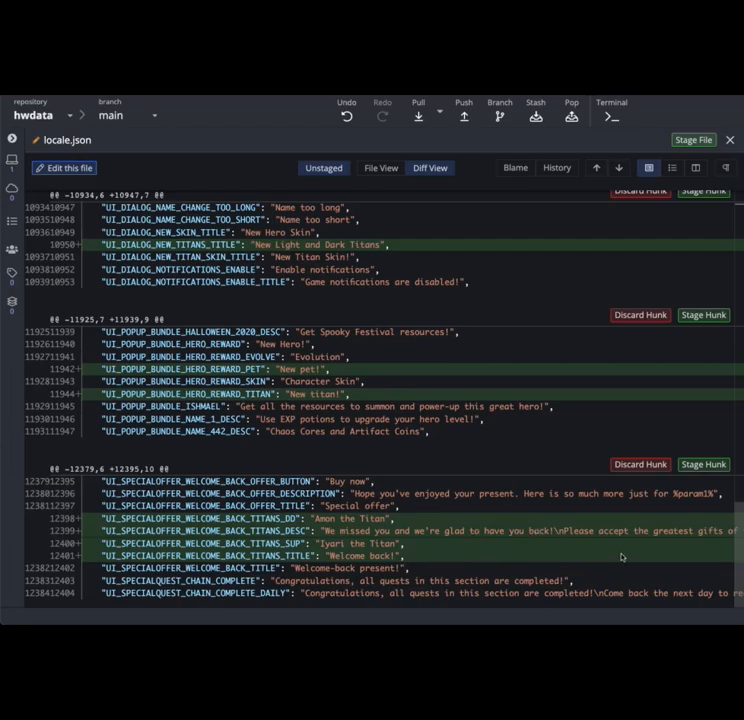
pyautogui.moveTo(710, 549)
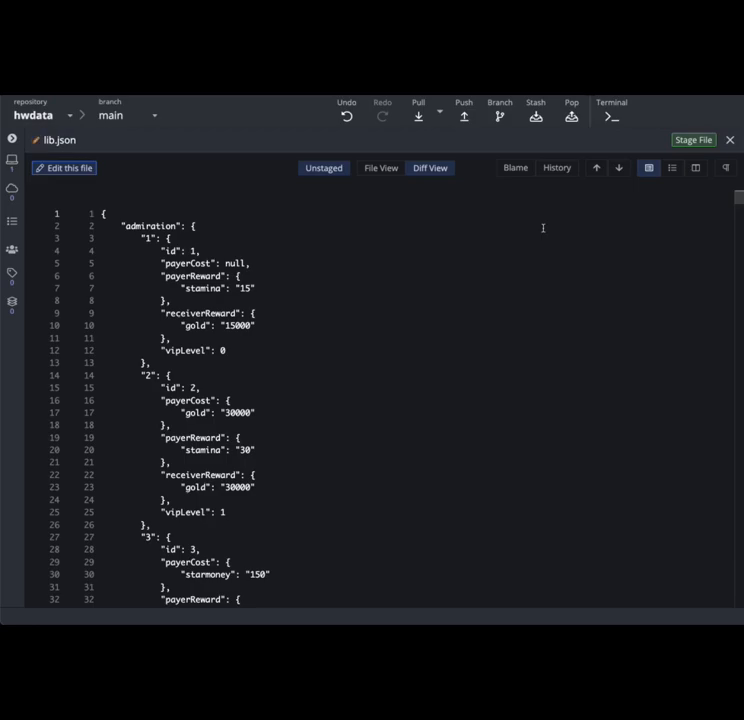
pyautogui.scroll(-3)
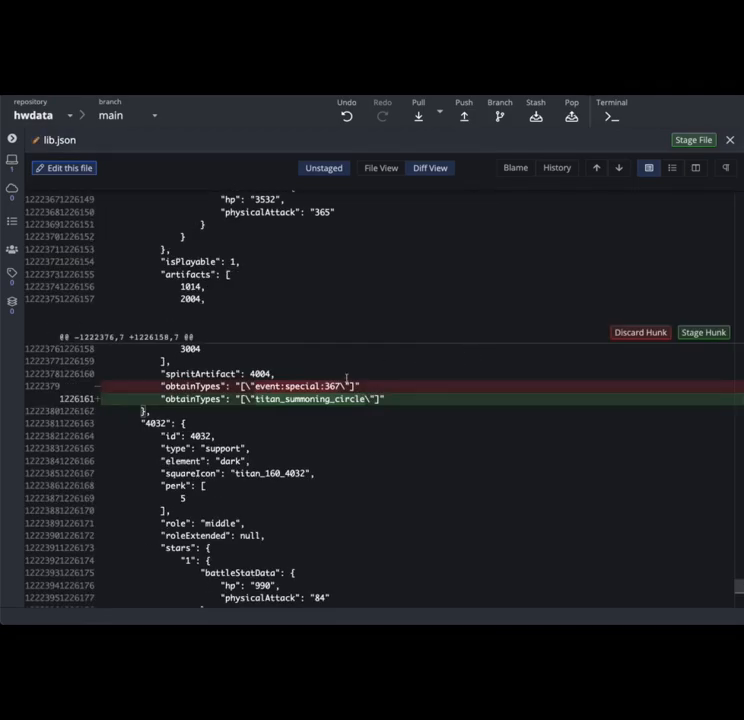
pyautogui.scroll(3)
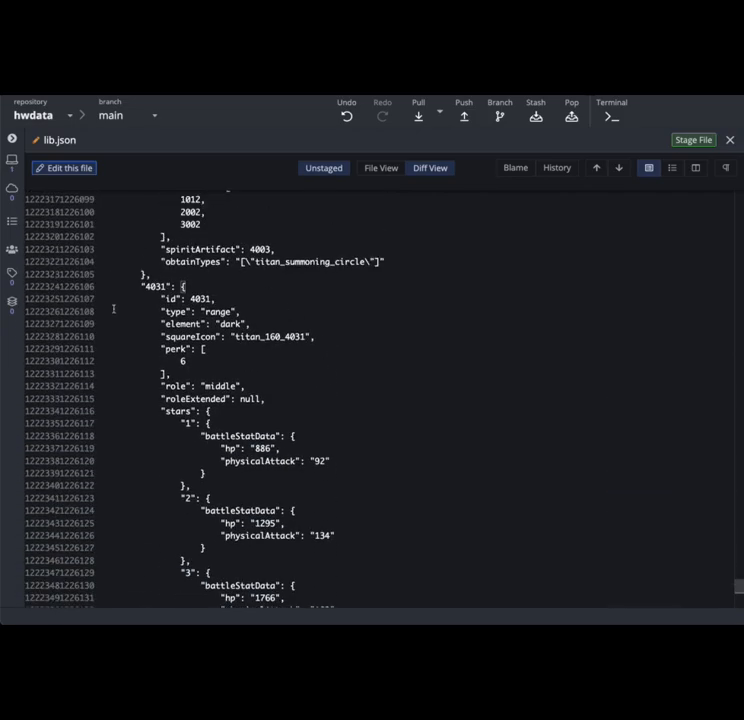
pyautogui.moveTo(215, 360)
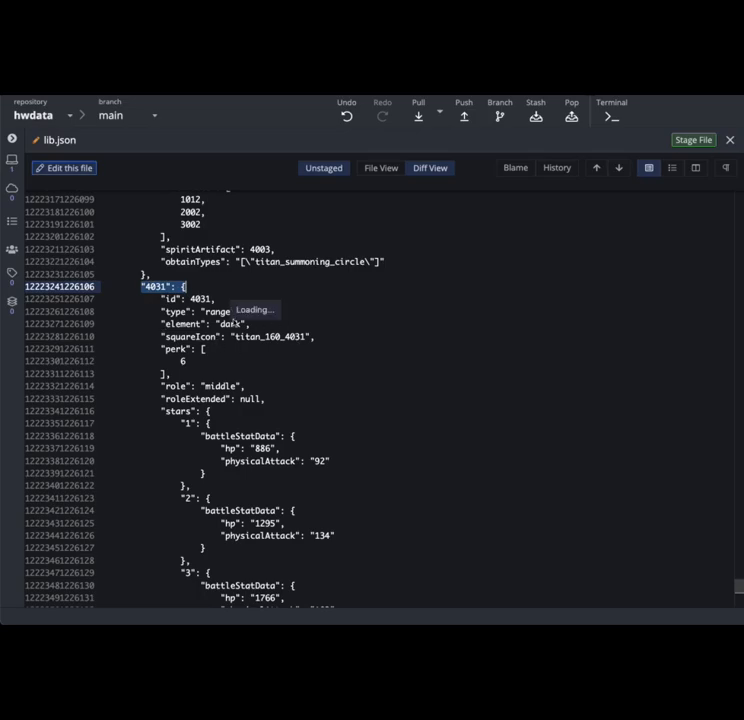
pyautogui.scroll(-3)
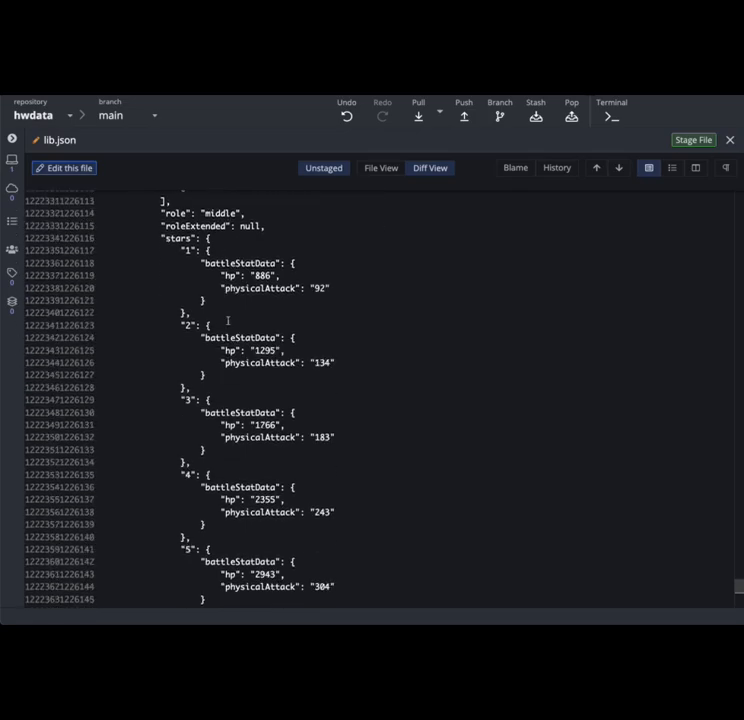
pyautogui.scroll(-3)
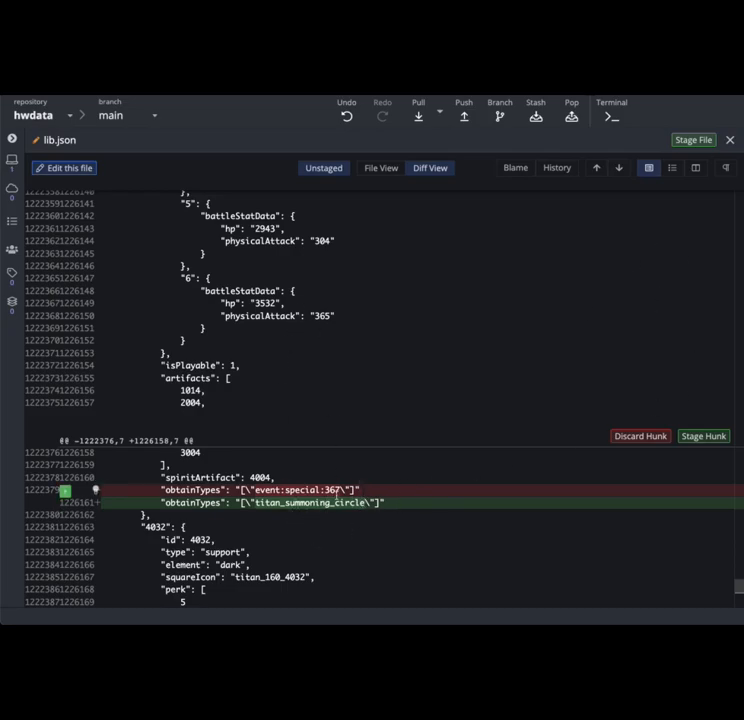
pyautogui.scroll(-3)
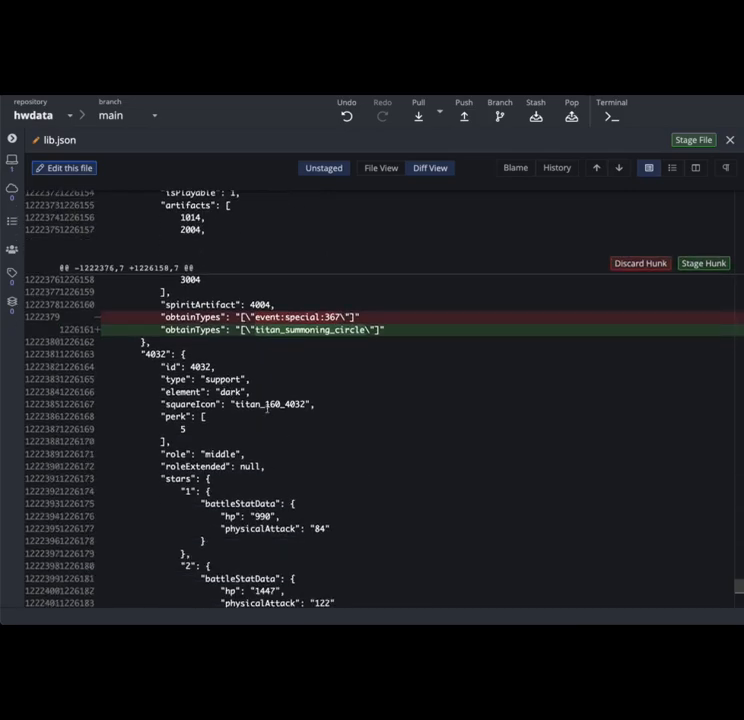
pyautogui.scroll(-3)
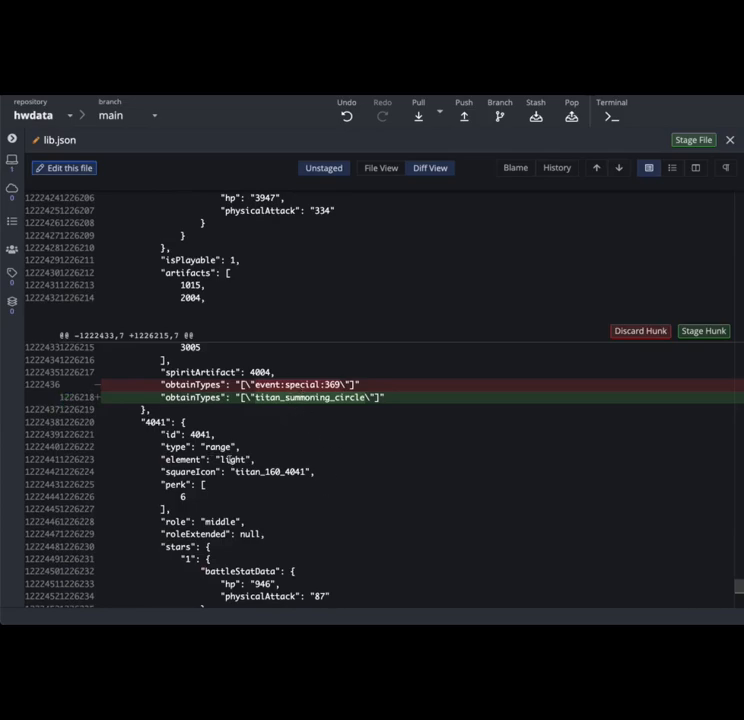
pyautogui.scroll(-3)
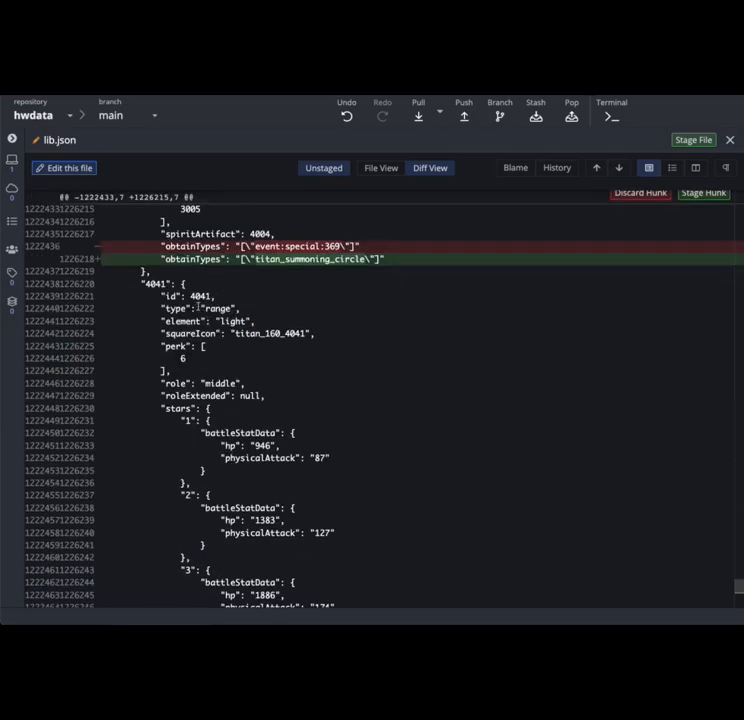
pyautogui.scroll(-3)
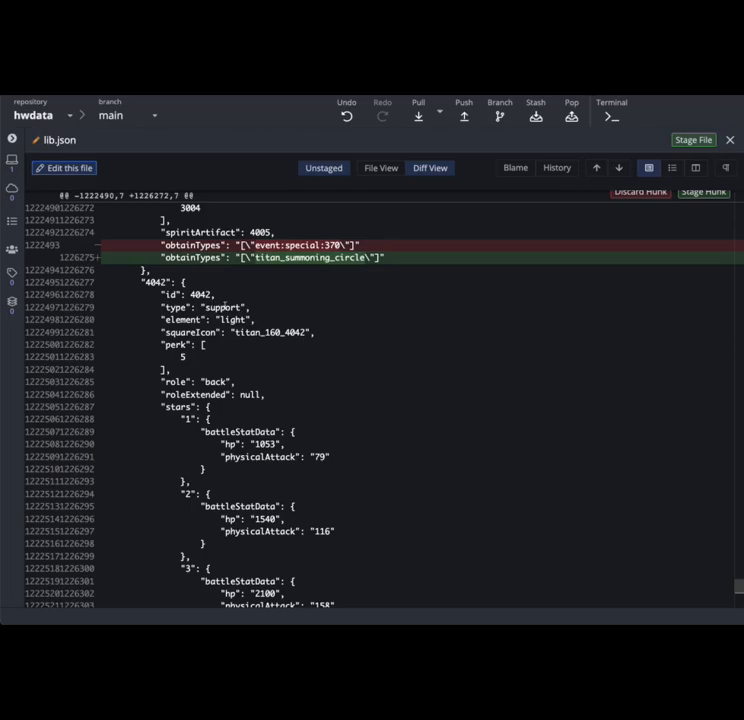
pyautogui.scroll(-3)
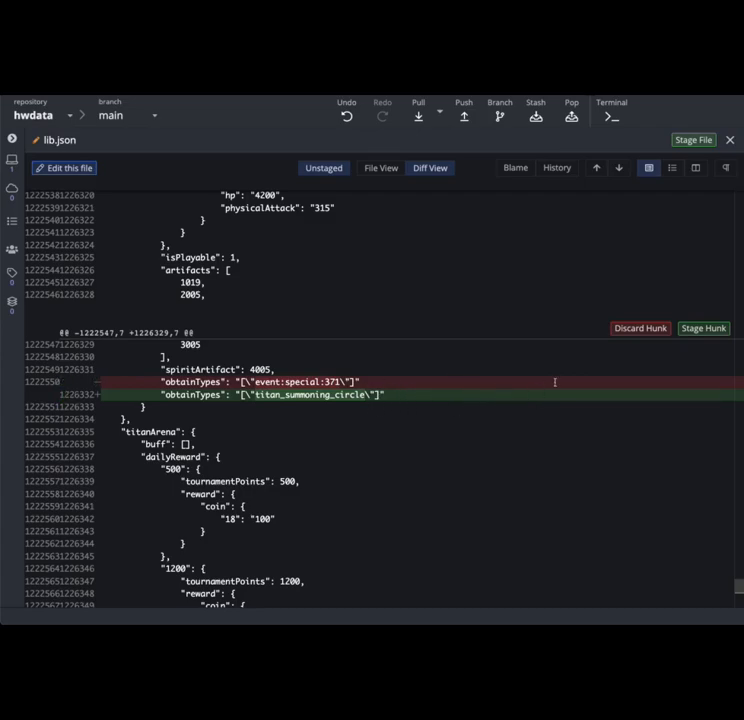
pyautogui.moveTo(659, 265)
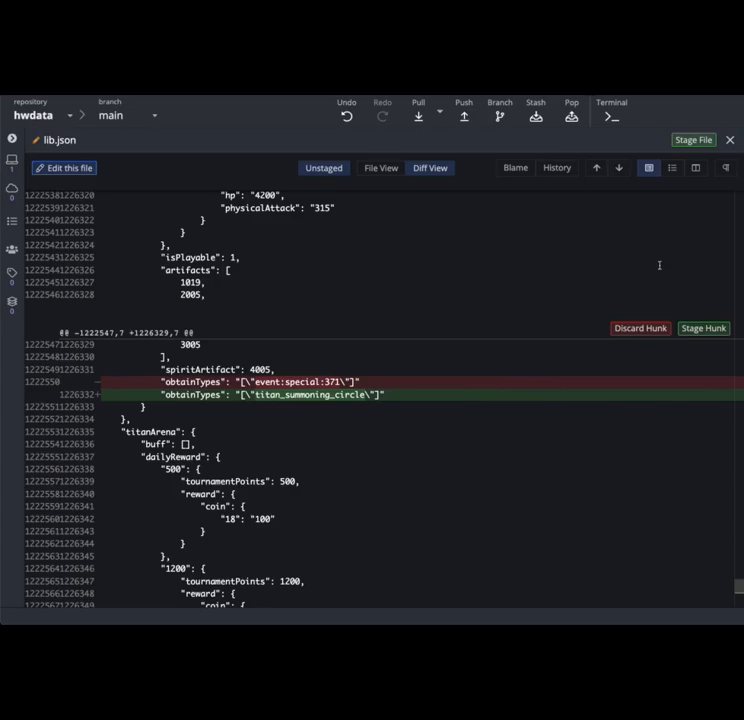